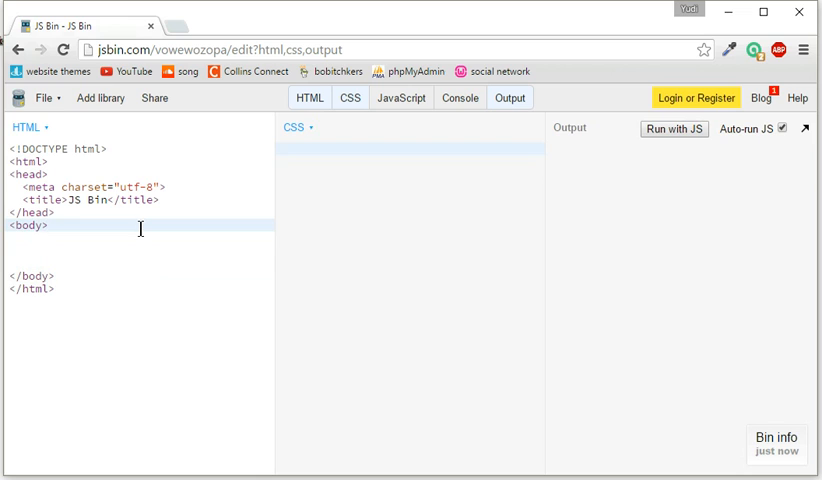
key("Return")
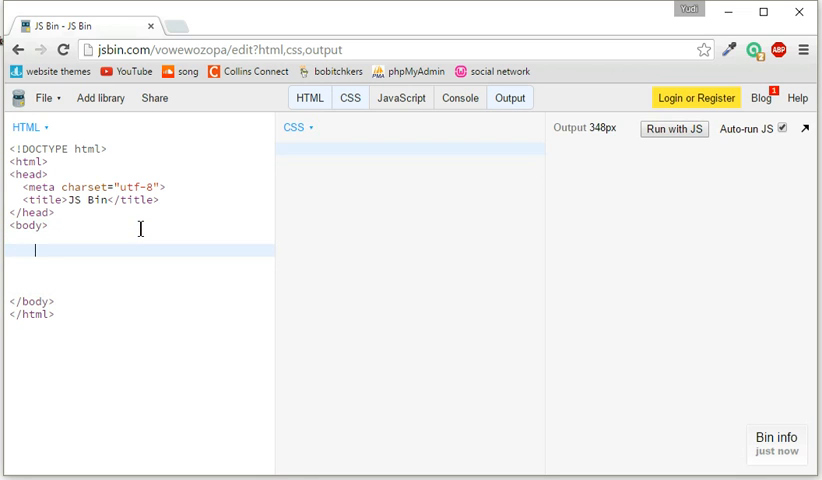
type("<im")
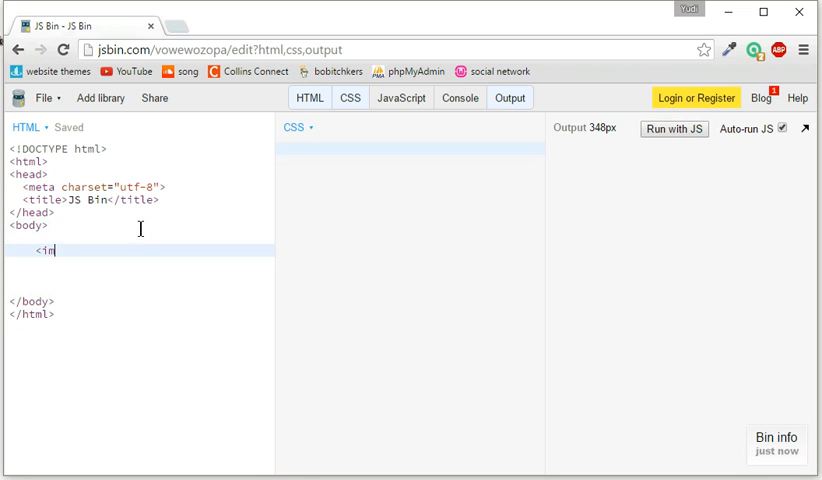
type("g src=")
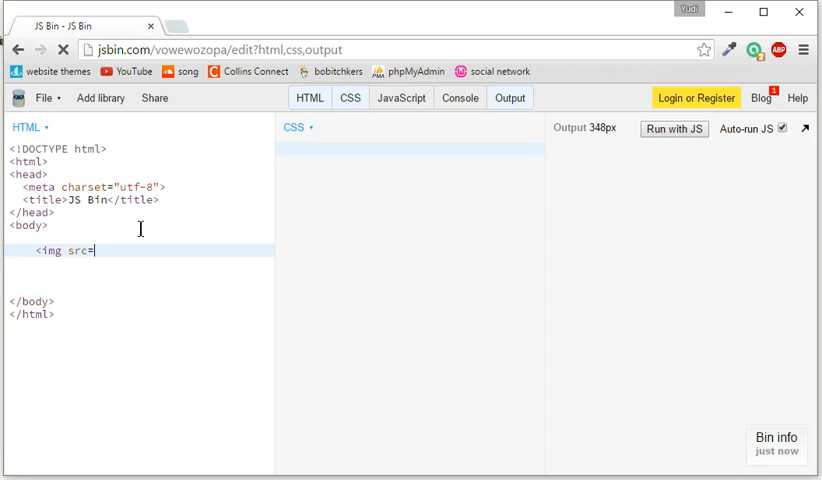
type("\"")
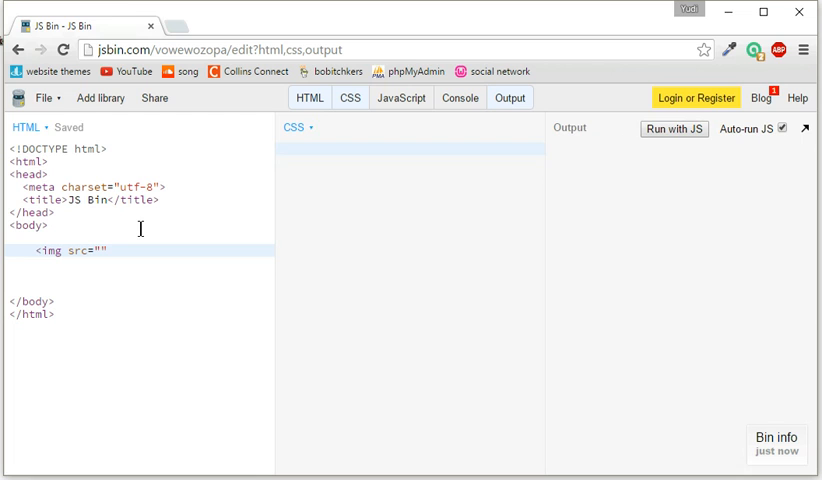
type("/>")
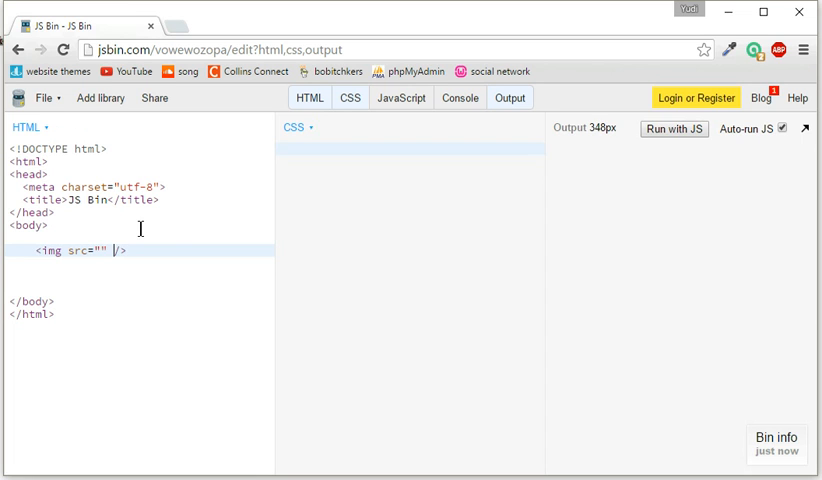
type("http://fotonin.com/data_images/out10/839204-landscape-sunset.jpg")
left_click(411, 149)
type("img")
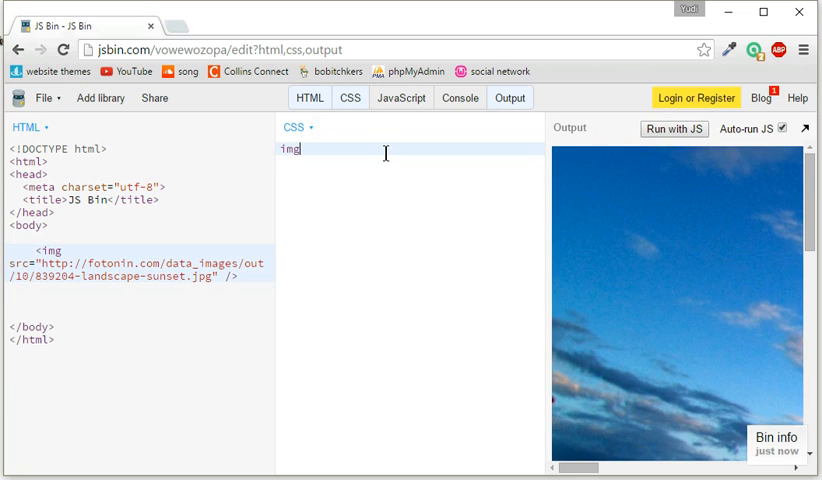
Type the empty braces {} for the img rule in the CSS panel.
type("{}")
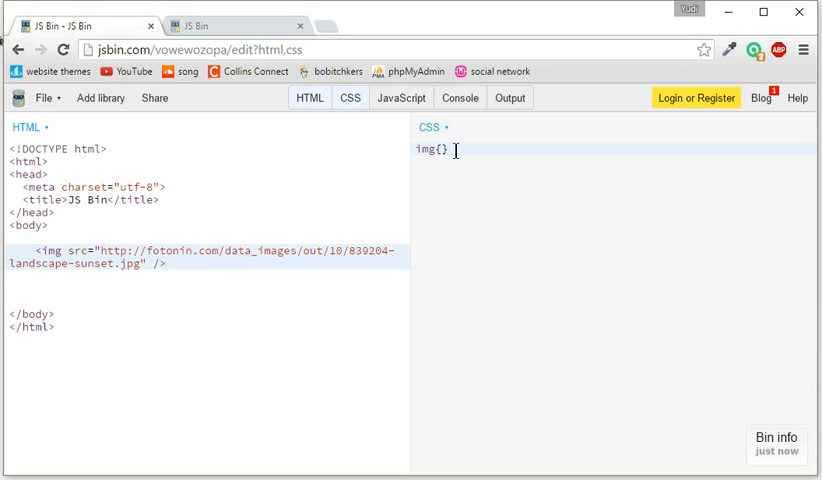
Set the img rule to width: 50% and preview it in the output tab.
type("w")
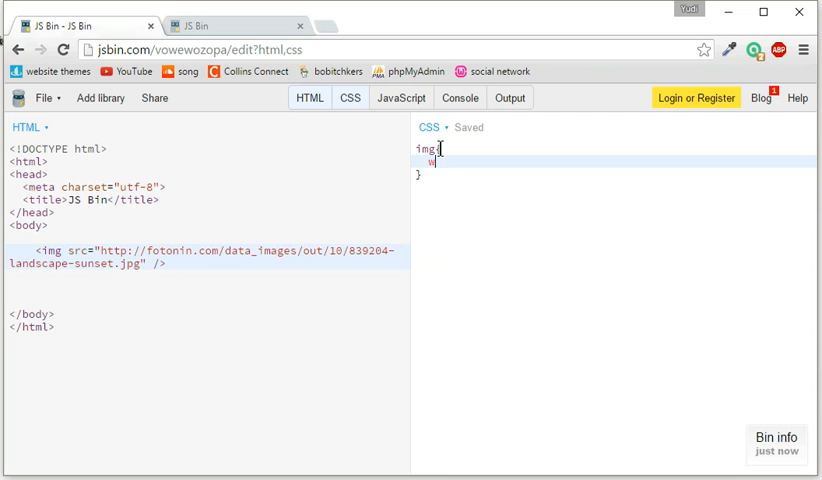
type("idth: 50")
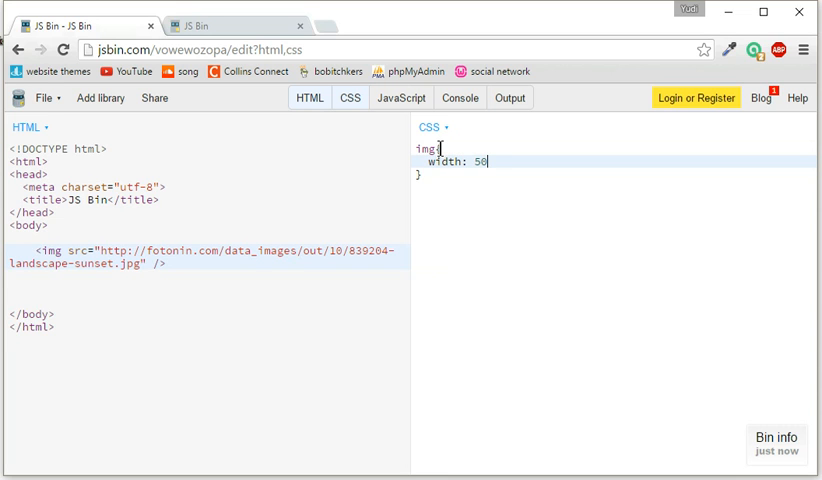
type("%;")
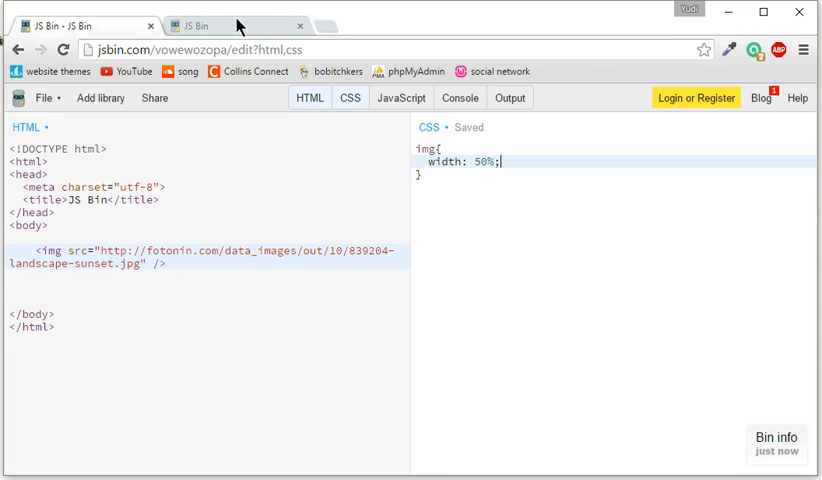
left_click(510, 97)
type("margin:")
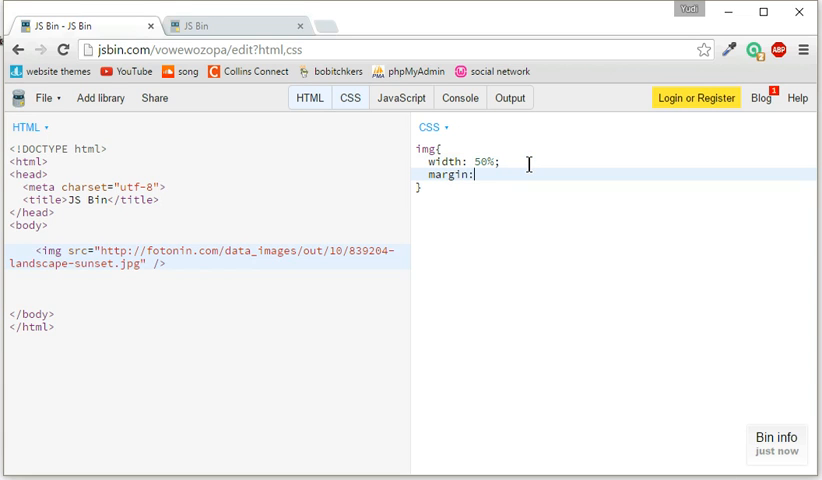
Add a 1px auto margin to the img rule back in the code editor.
type("1px")
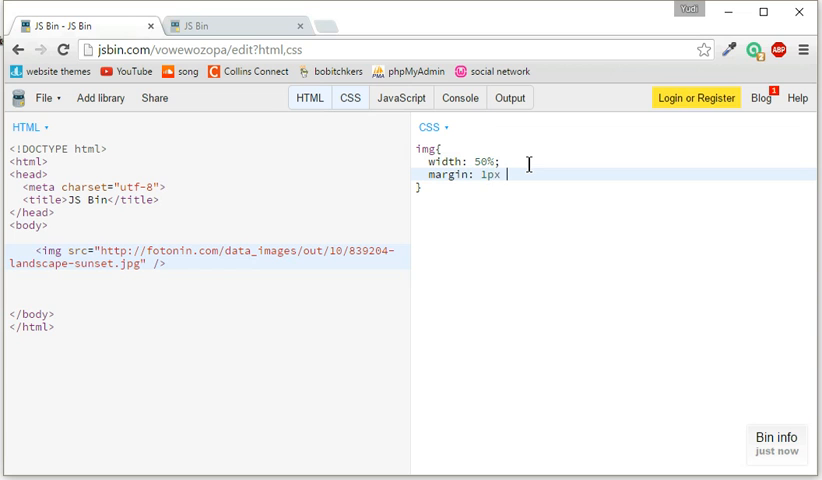
type("auto")
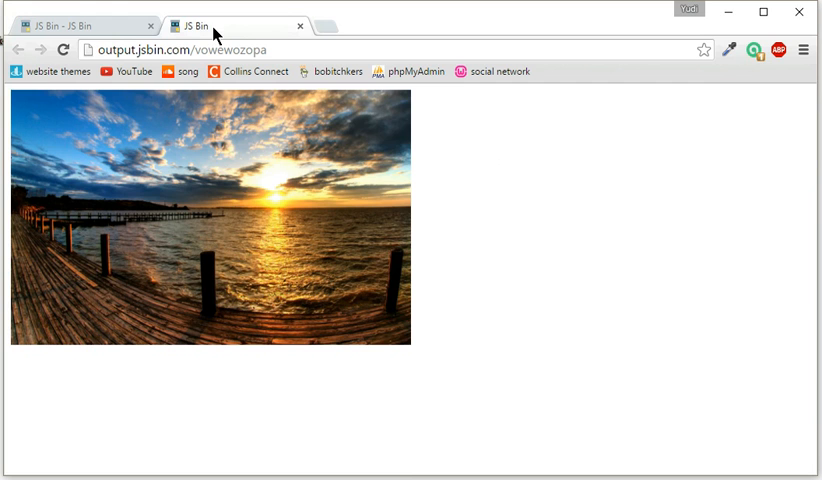
mouse_move(197, 118)
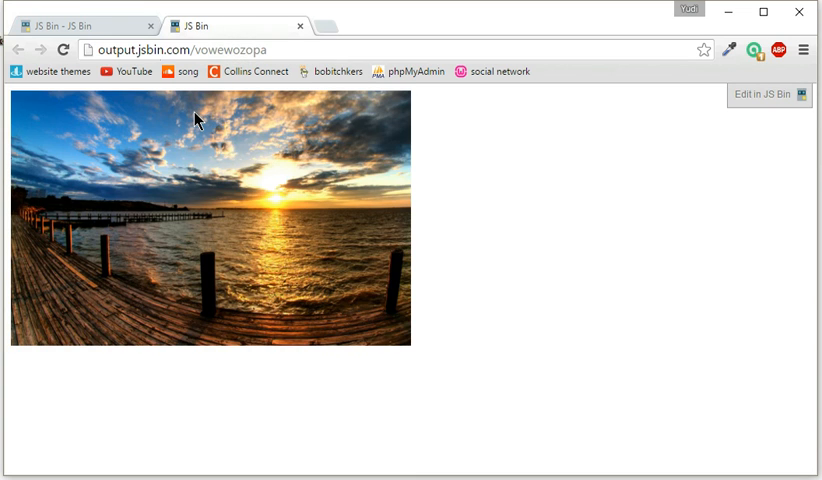
left_click(769, 94)
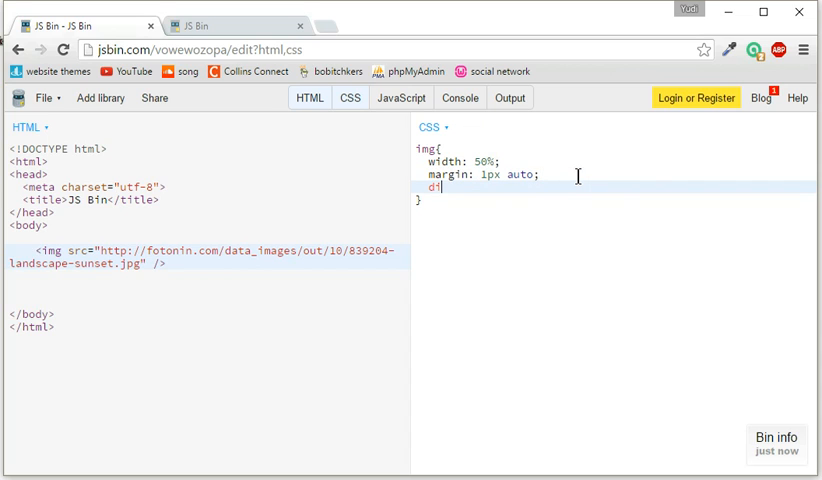
Add display: block to the img rule and view the centered sunset in output.
type("isplay:")
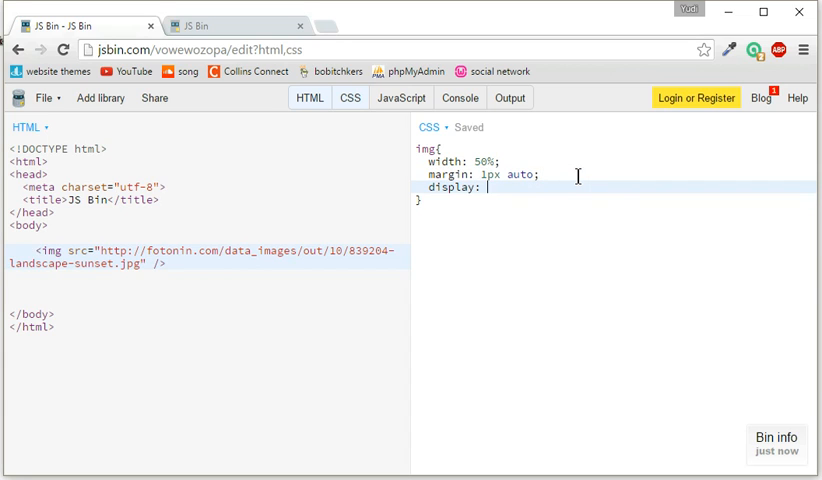
type("bloc")
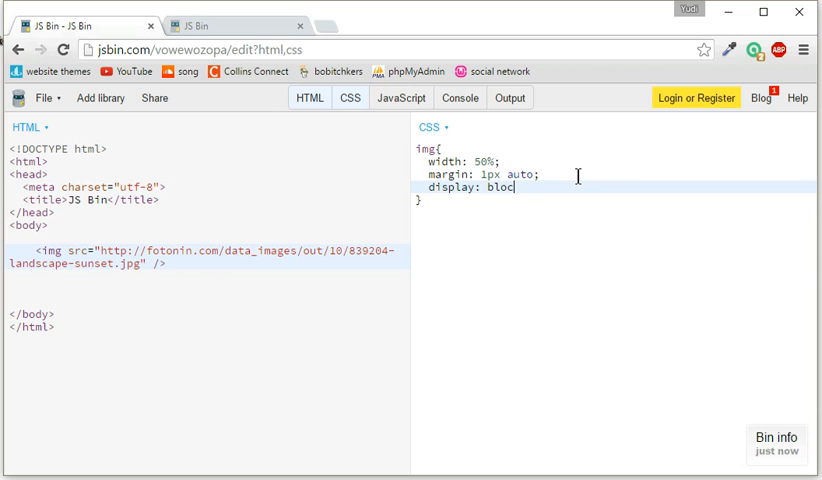
type("k;")
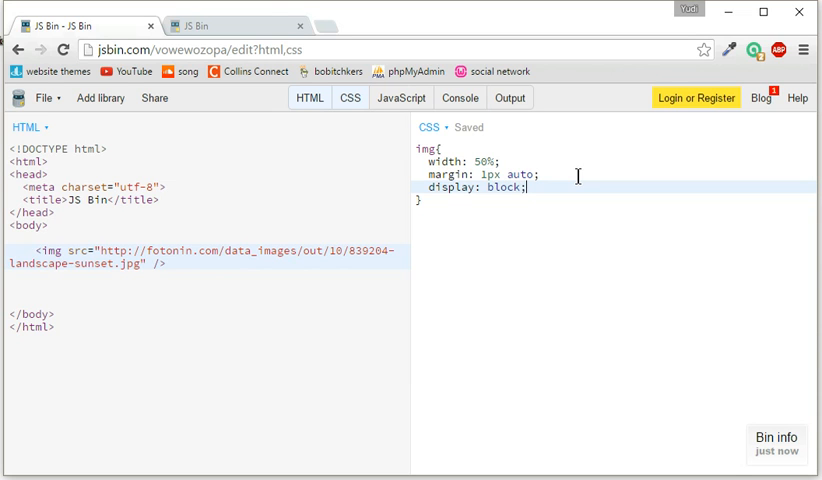
left_click(510, 97)
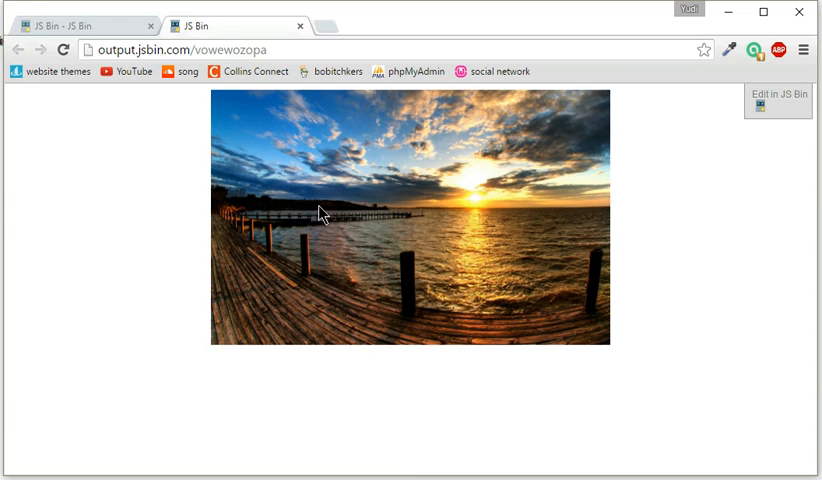
mouse_move(201, 245)
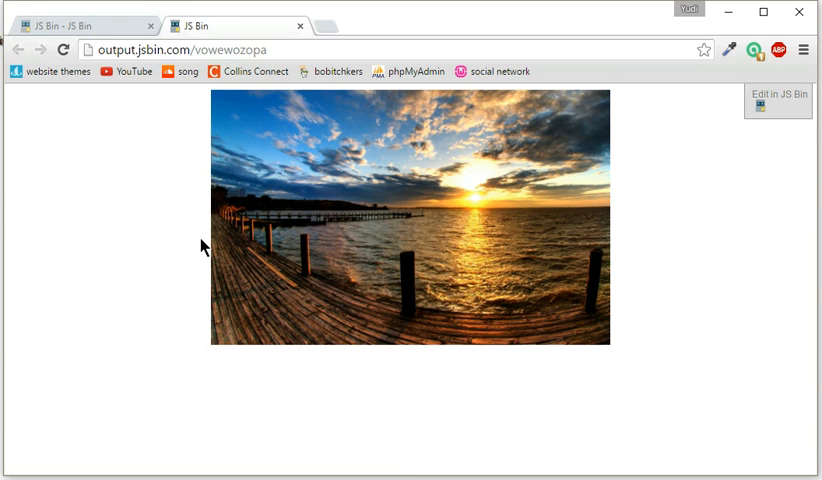